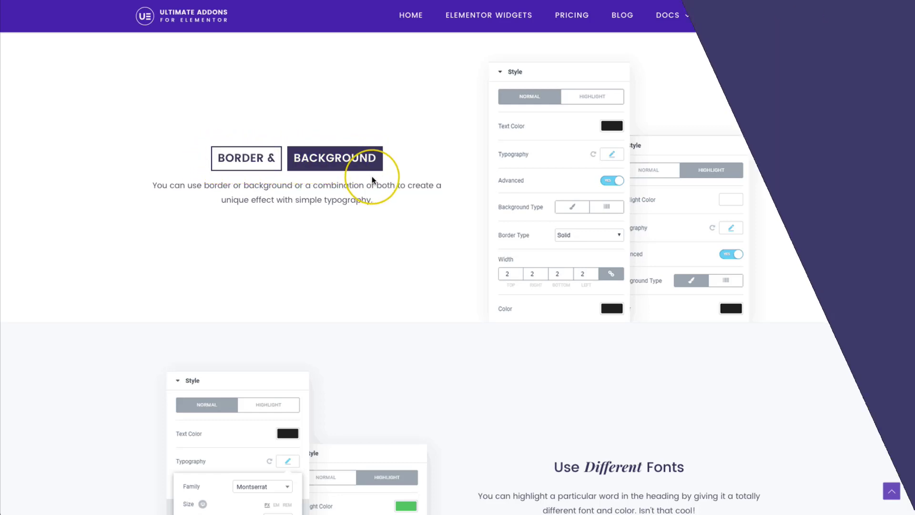
Step: Scroll through the Dual Color Heading demo's border-and-background heading example
{"action": "scroll", "scroll_direction": "down", "scroll_amount": 3}
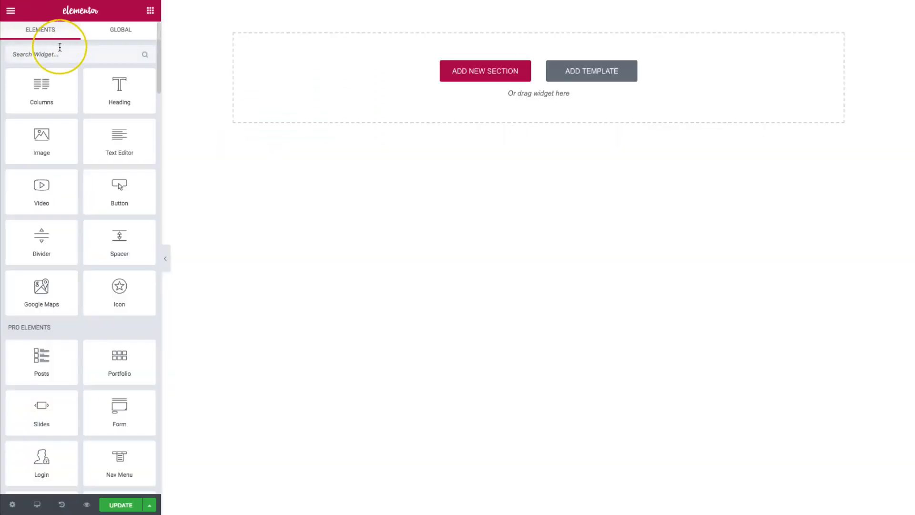
Step: Find the Dual Color Heading widget via 'dual' and drop it onto the page
{"action": "type", "text": "dual"}
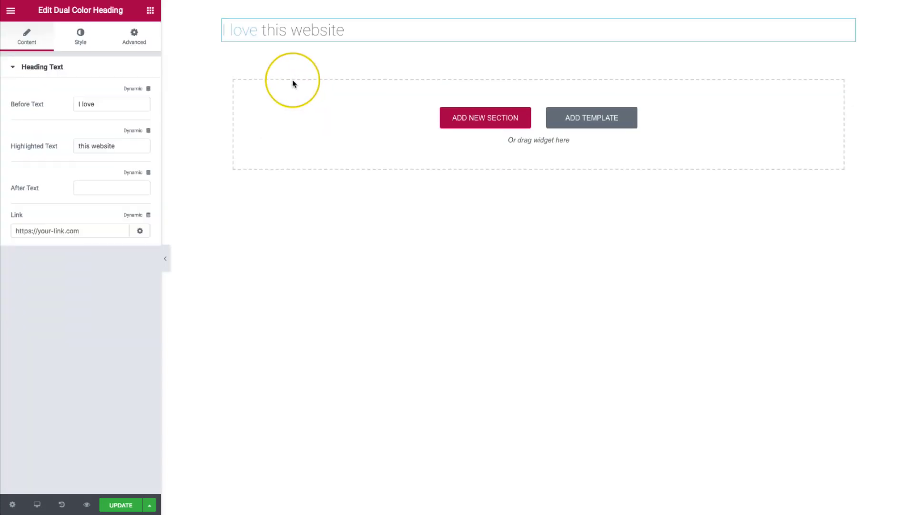
{"action": "left_click", "coordinate": [286, 30]}
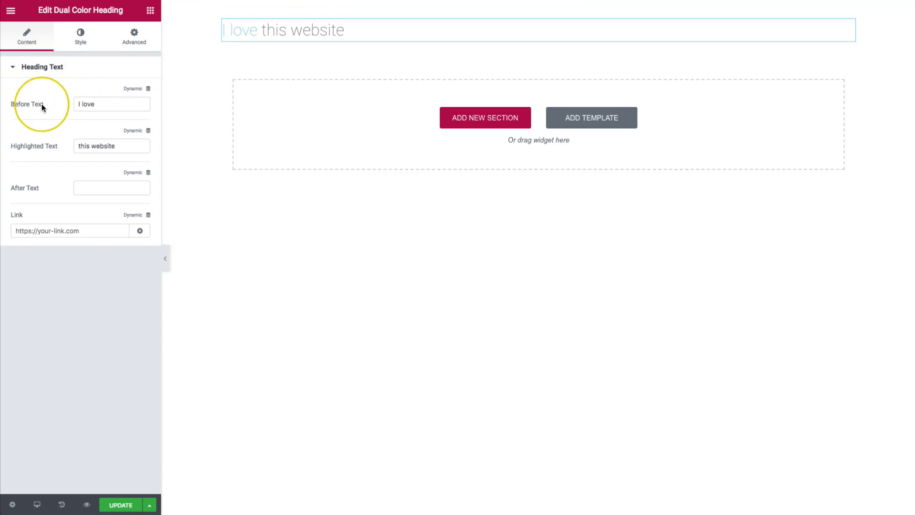
{"action": "mouse_move", "coordinate": [19, 194]}
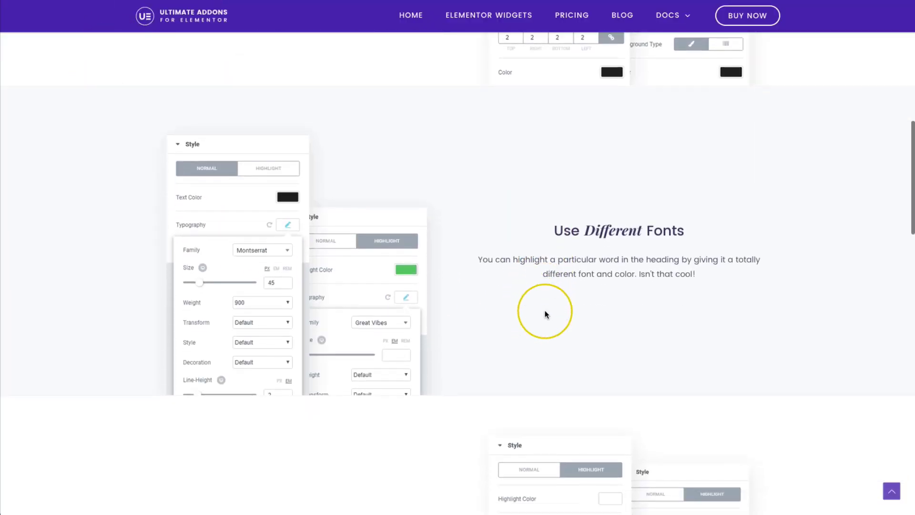
Step: Scroll the demo page down to the 'Use Different Fonts' heading example
{"action": "scroll", "scroll_direction": "down", "scroll_amount": 3}
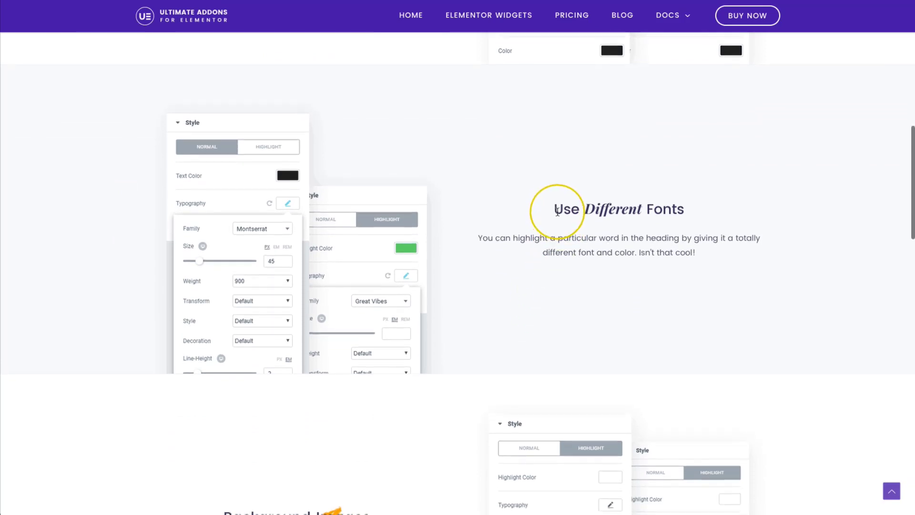
{"action": "double_click", "coordinate": [567, 209]}
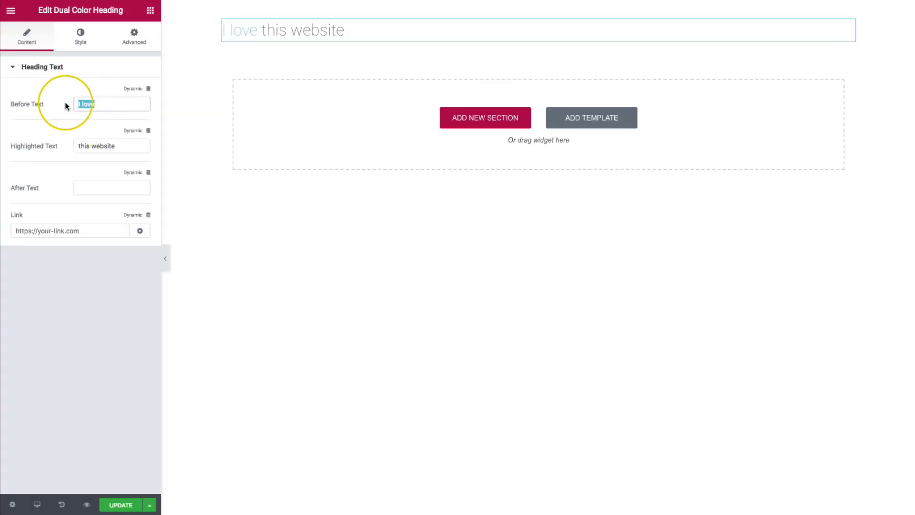
Step: Set Before Text to 'The Best Website' and Highlighted Text to 'Online'
{"action": "type", "text": "The Best Websi"}
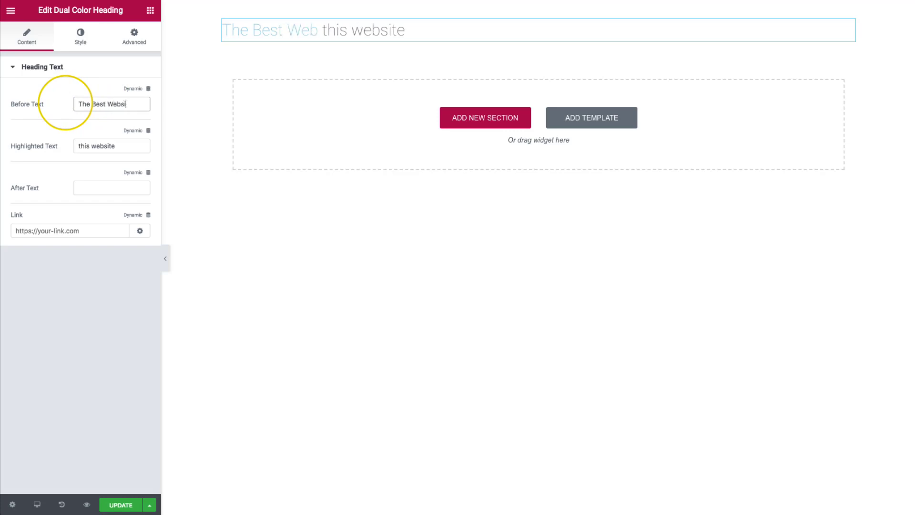
{"action": "type", "text": "Online"}
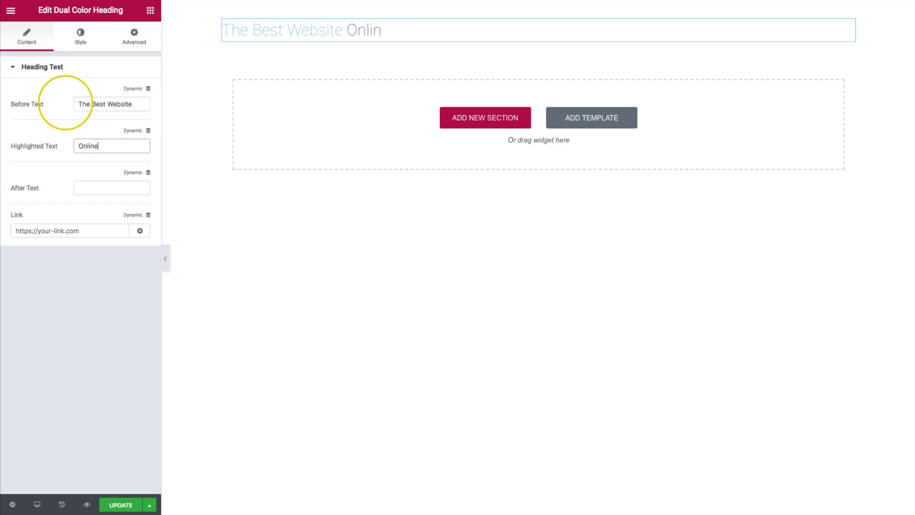
{"action": "type", "text": "e"}
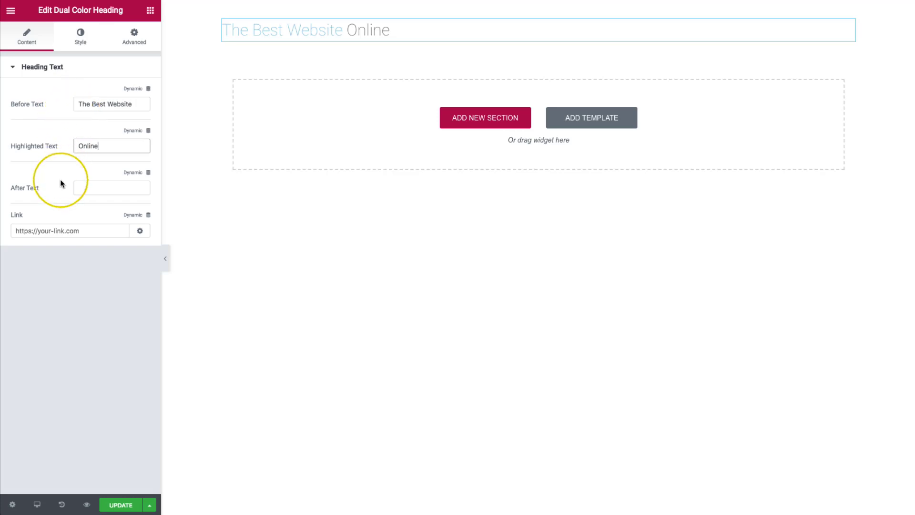
{"action": "left_click", "coordinate": [110, 188]}
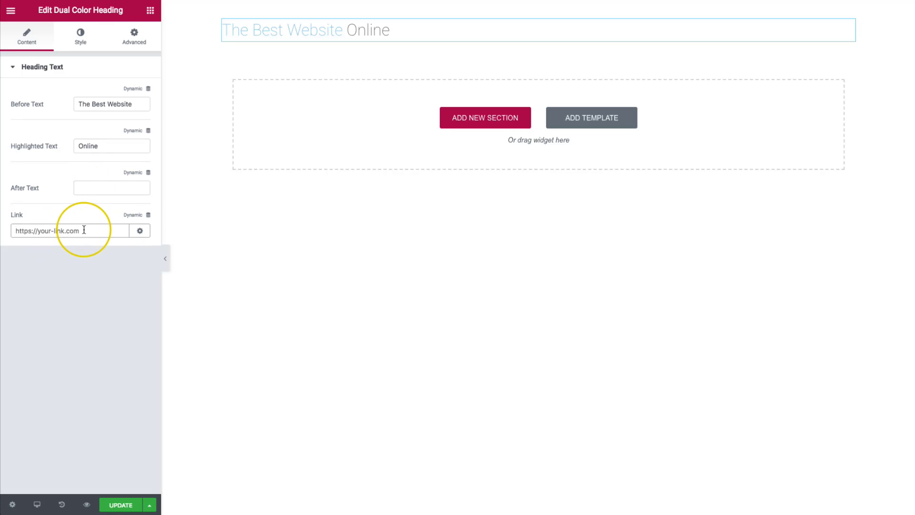
{"action": "mouse_move", "coordinate": [67, 230]}
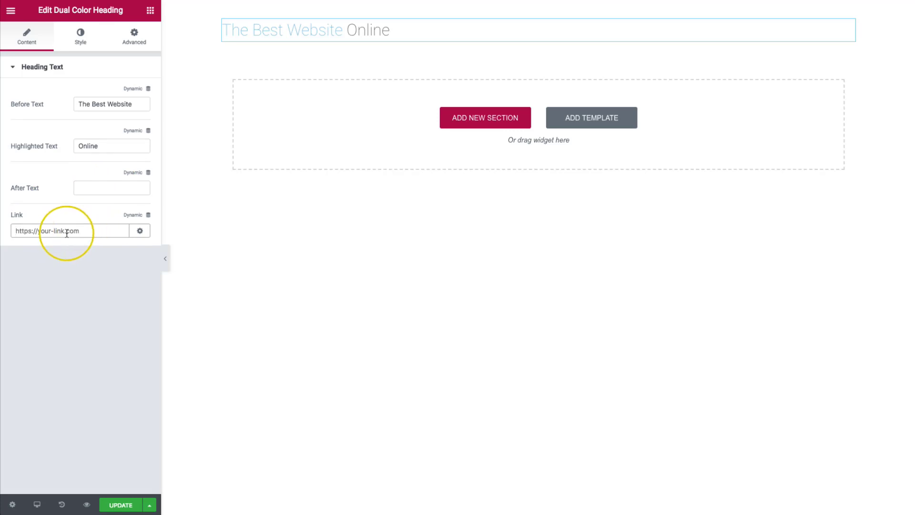
{"action": "left_click", "coordinate": [381, 30]}
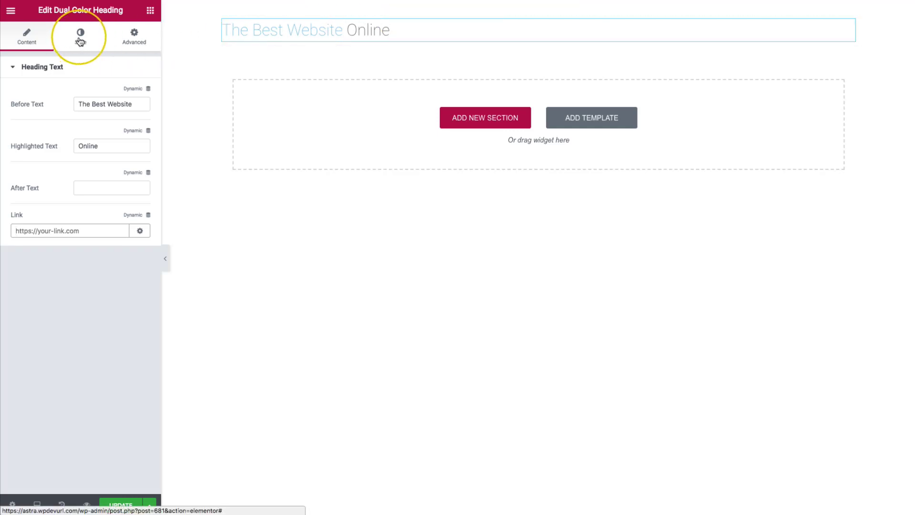
Step: Center-align the dual color heading from its Style settings
{"action": "left_click", "coordinate": [80, 36]}
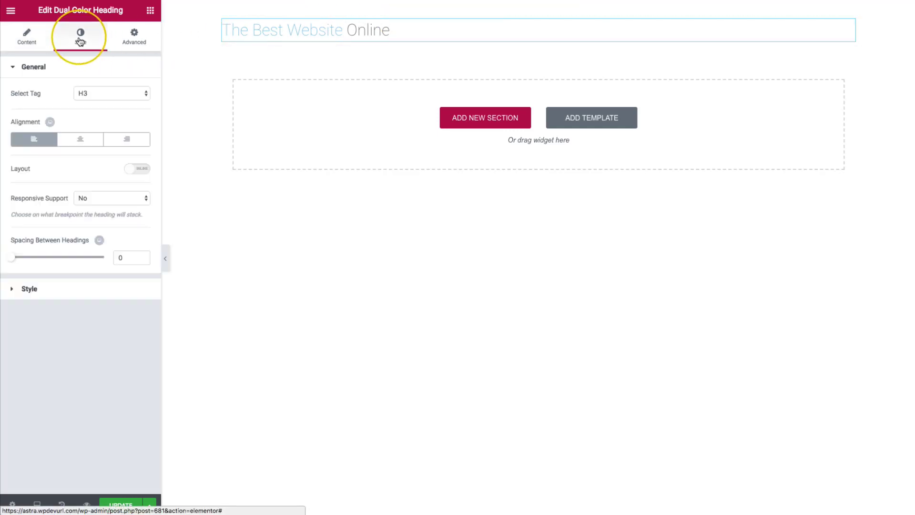
{"action": "left_click", "coordinate": [80, 35]}
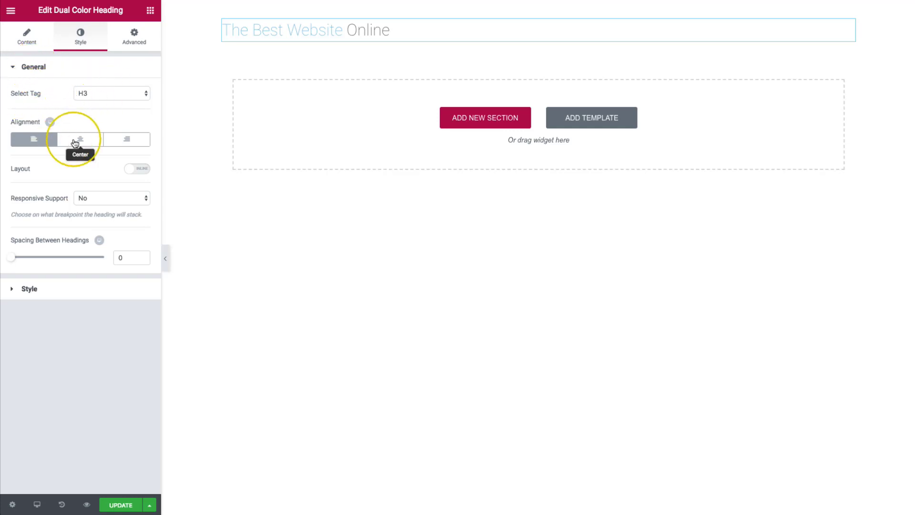
{"action": "left_click", "coordinate": [80, 139]}
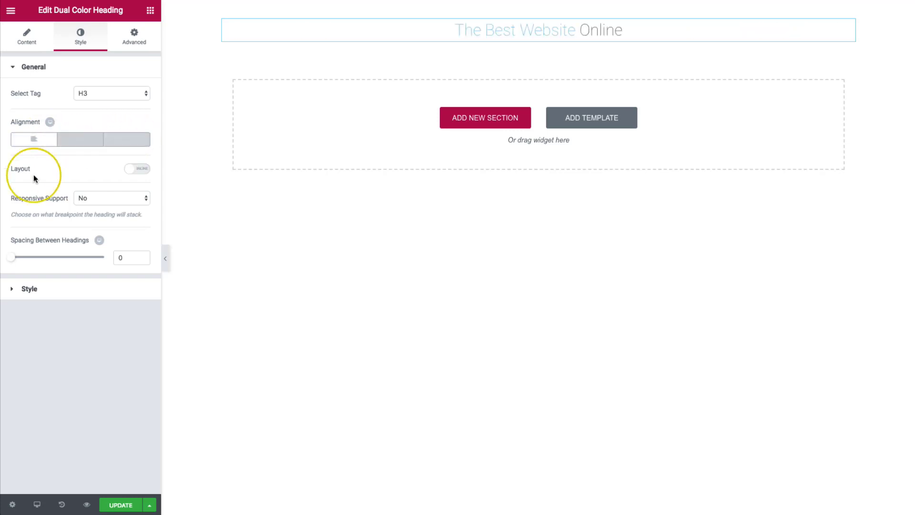
Step: Toggle the Layout between Stack and Inline, keeping both parts on one line
{"action": "left_click", "coordinate": [137, 169]}
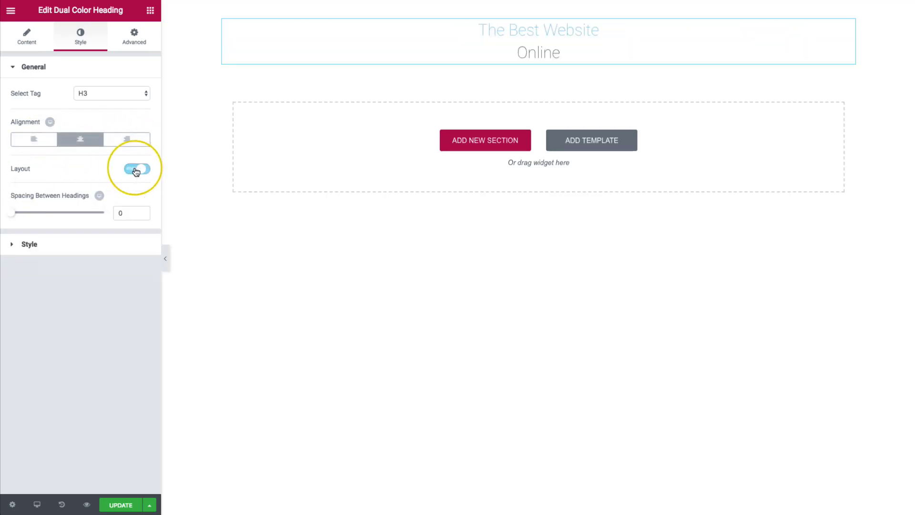
{"action": "left_click", "coordinate": [136, 169]}
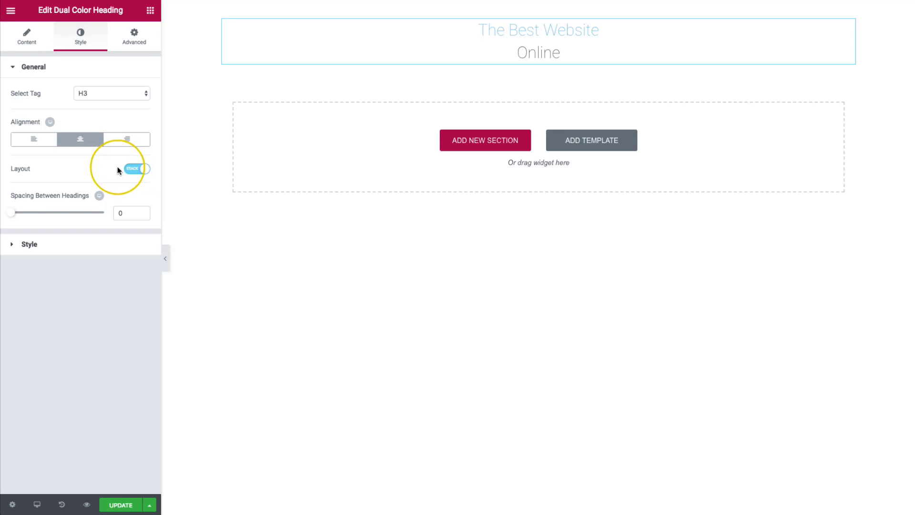
{"action": "left_click", "coordinate": [136, 170]}
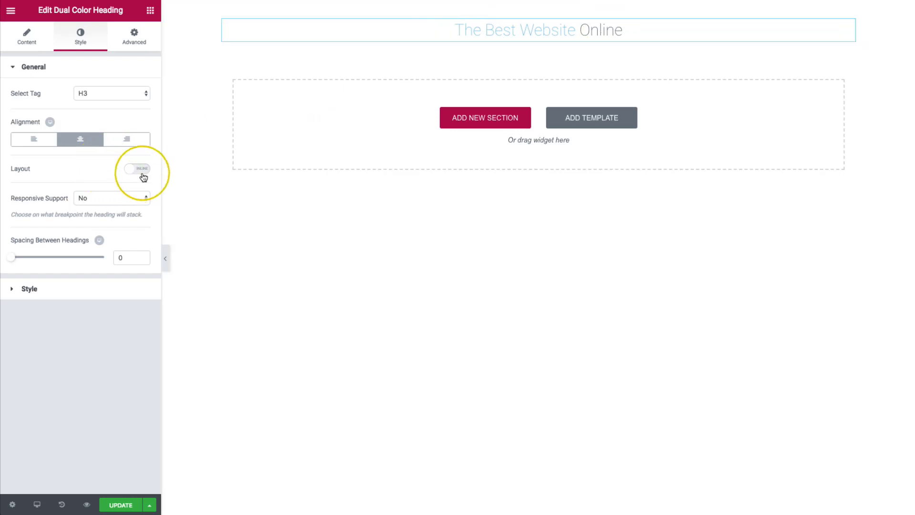
{"action": "left_click", "coordinate": [137, 170]}
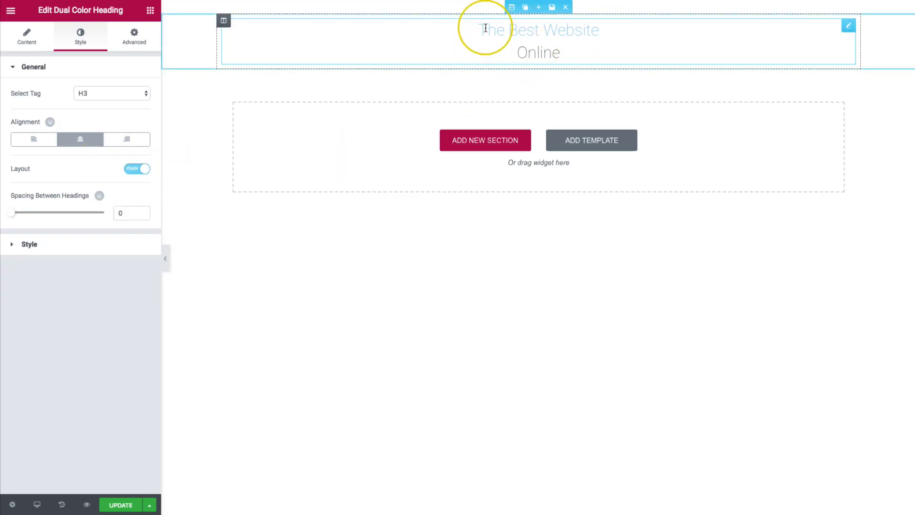
{"action": "mouse_move", "coordinate": [566, 53]}
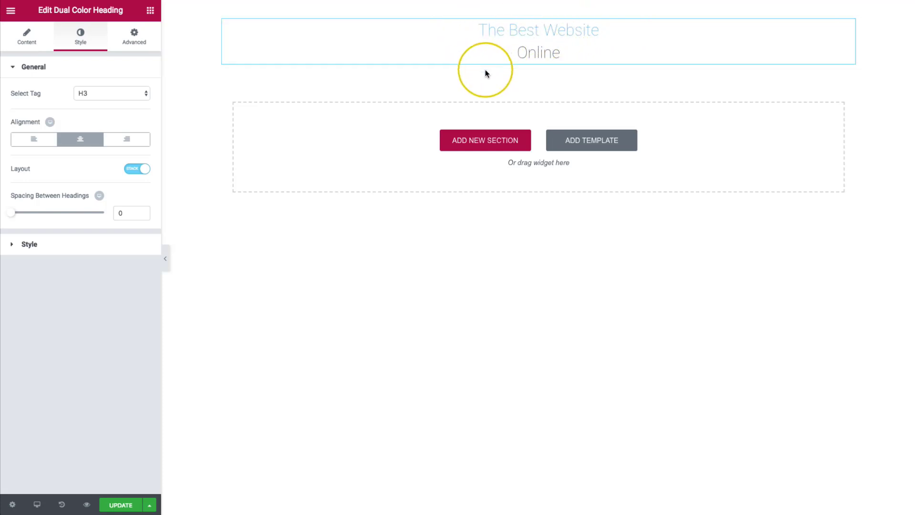
{"action": "mouse_move", "coordinate": [202, 198]}
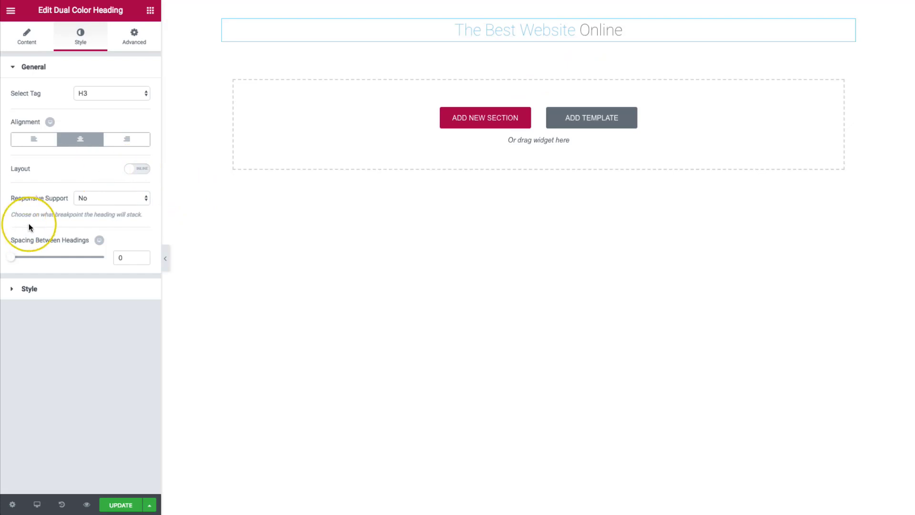
{"action": "mouse_move", "coordinate": [80, 205]}
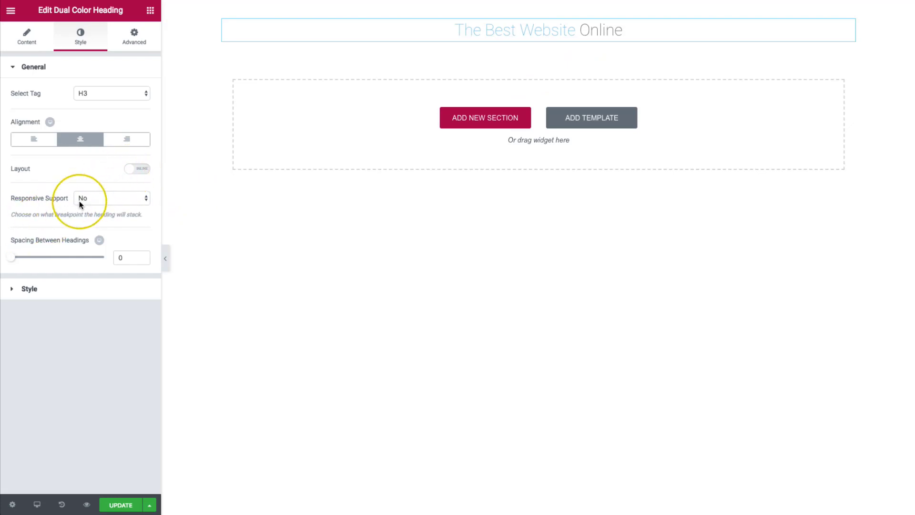
Step: Check Responsive Support, then drag Spacing Between Headings up to 109 and back down
{"action": "left_click", "coordinate": [111, 199]}
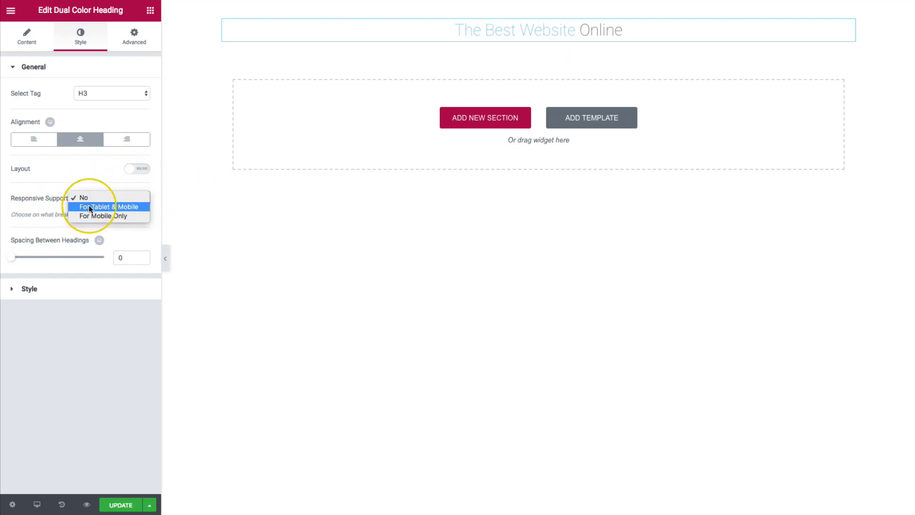
{"action": "mouse_move", "coordinate": [93, 214]}
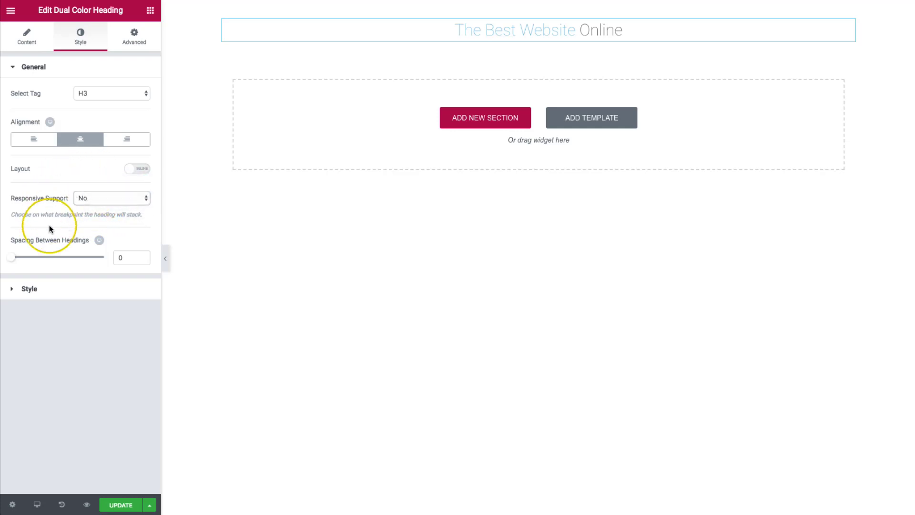
{"action": "mouse_move", "coordinate": [8, 259]}
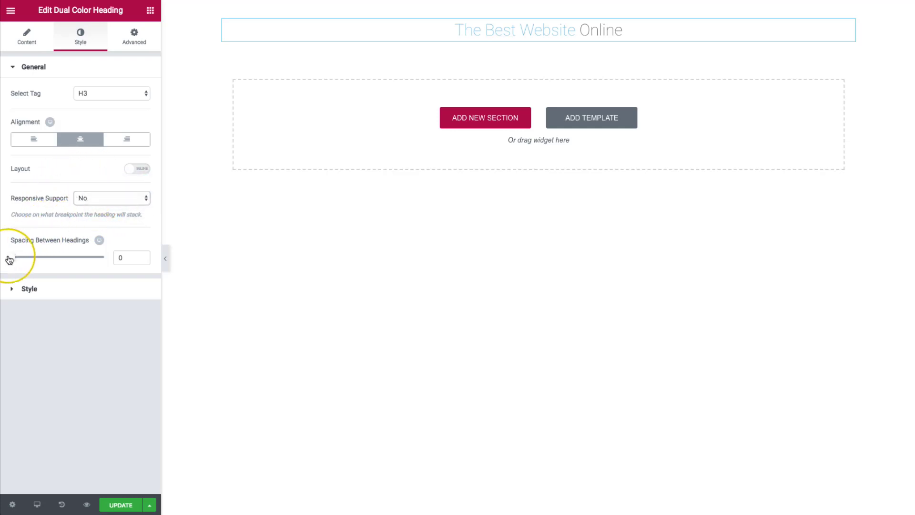
{"action": "mouse_move", "coordinate": [80, 221]}
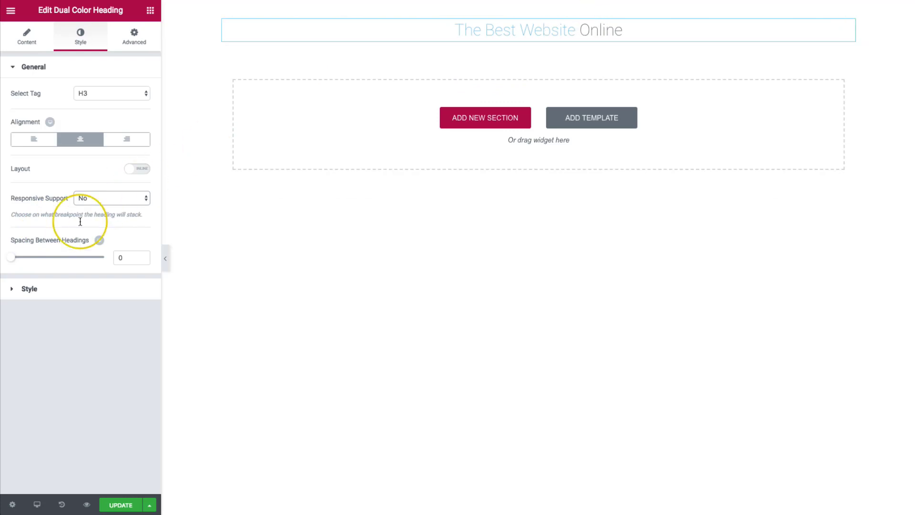
{"action": "left_click_drag", "start_coordinate": [12, 258], "coordinate": [63, 257]}
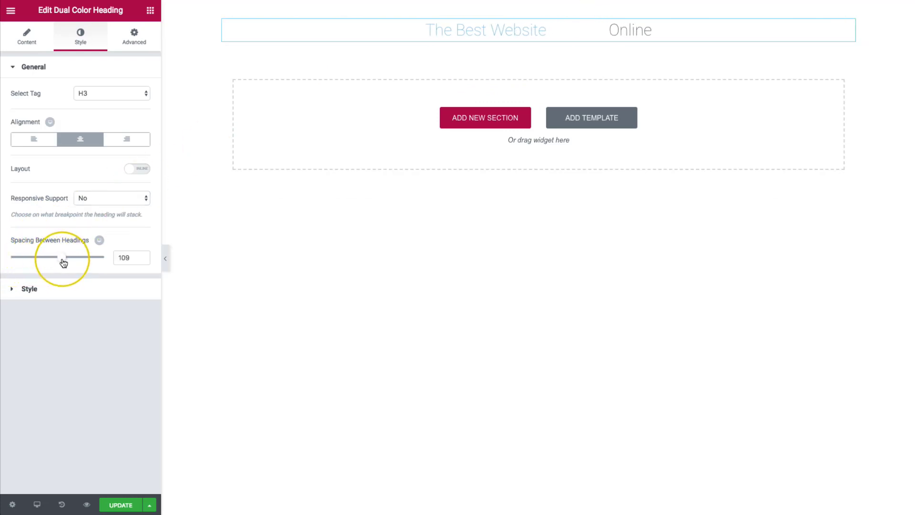
{"action": "left_click_drag", "start_coordinate": [63, 257], "coordinate": [11, 257]}
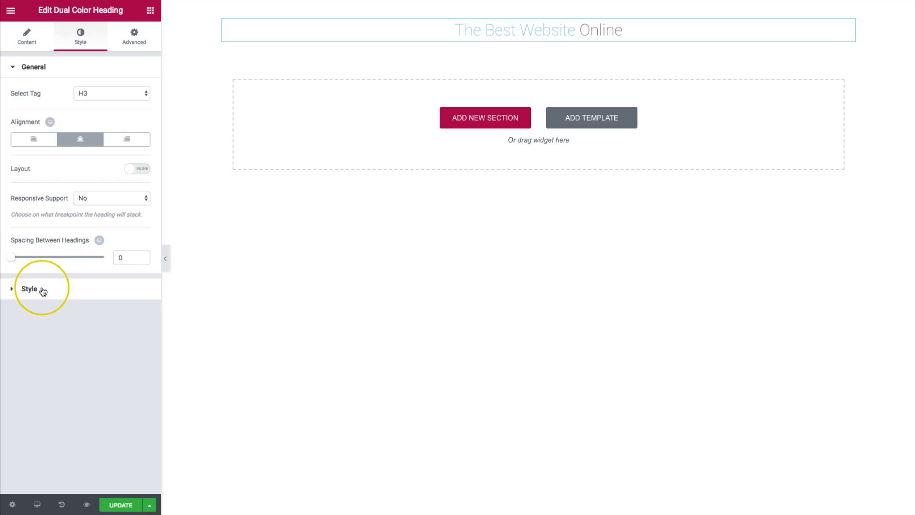
Step: Expand the Style section to show the Normal text color and typography options
{"action": "left_click", "coordinate": [29, 288]}
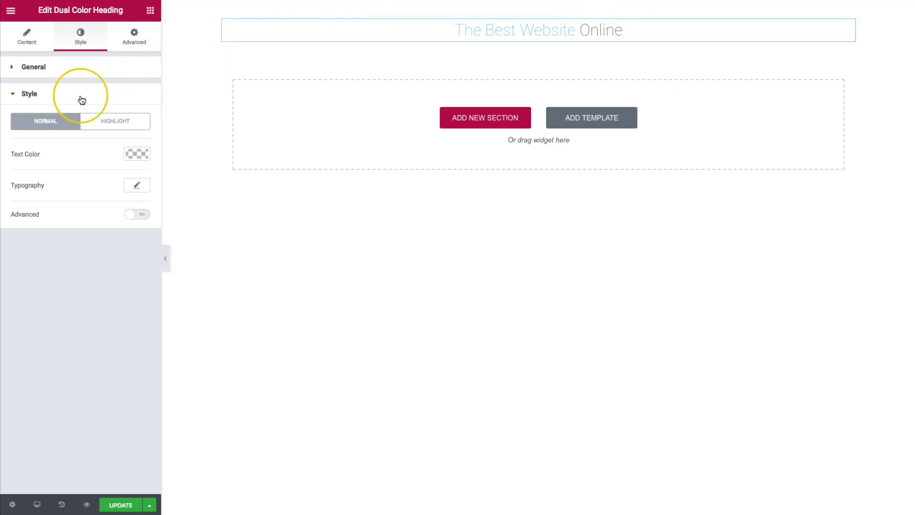
{"action": "mouse_move", "coordinate": [40, 123]}
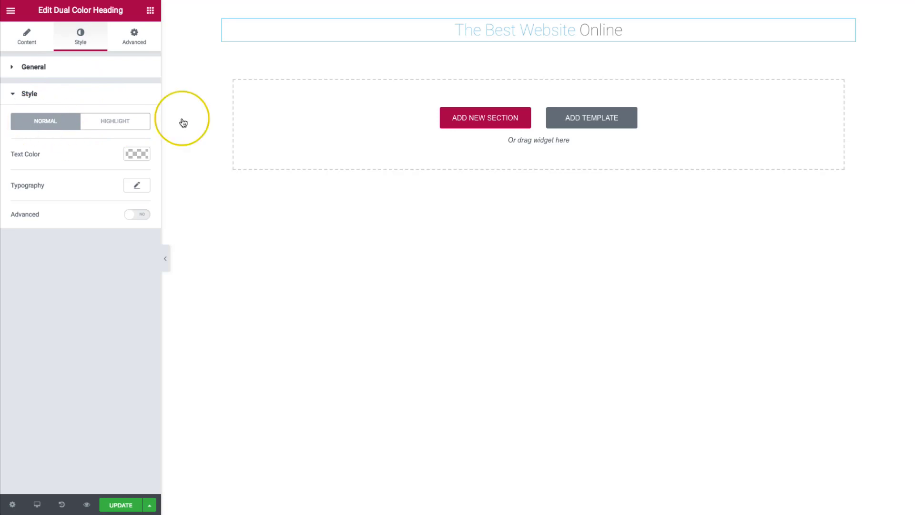
Step: Set the normal text color to black and its typography weight to bold
{"action": "left_click", "coordinate": [137, 153]}
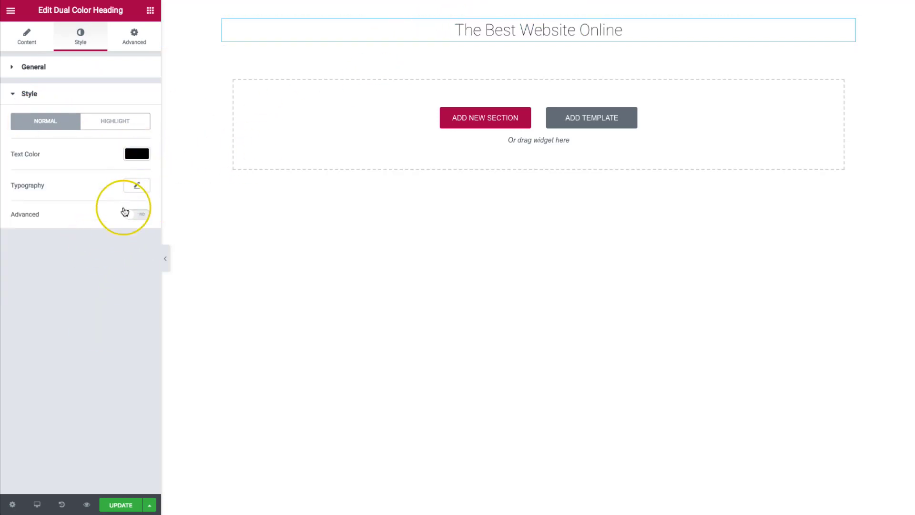
{"action": "left_click", "coordinate": [136, 186]}
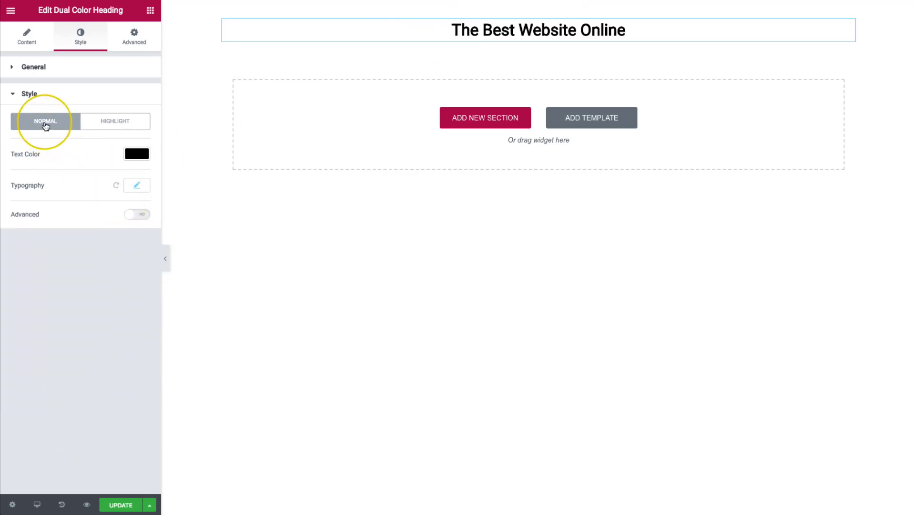
{"action": "mouse_move", "coordinate": [95, 173]}
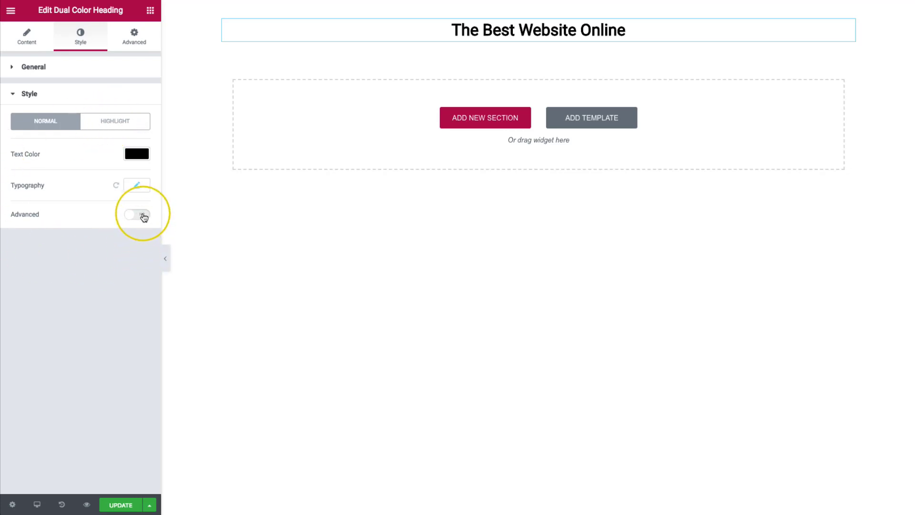
Step: Enable Advanced styling with 10px padding and a solid 2px black border
{"action": "left_click", "coordinate": [136, 214]}
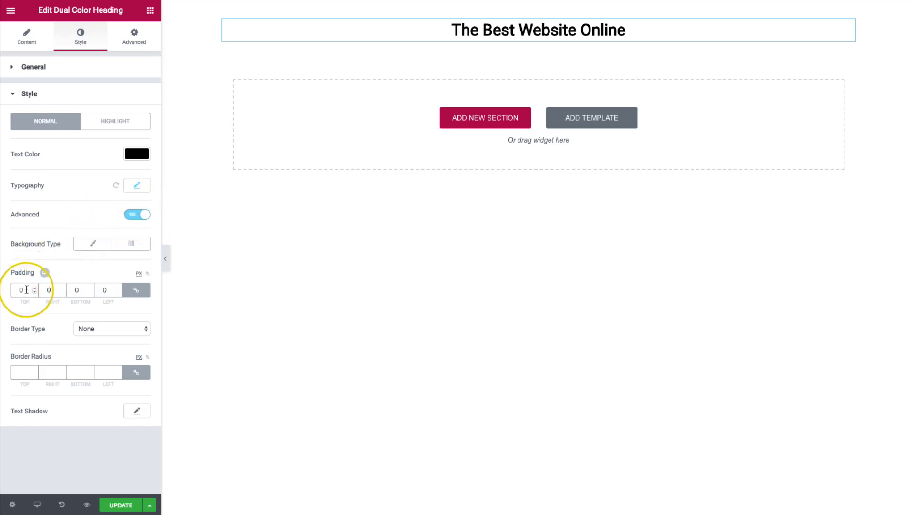
{"action": "type", "text": "10"}
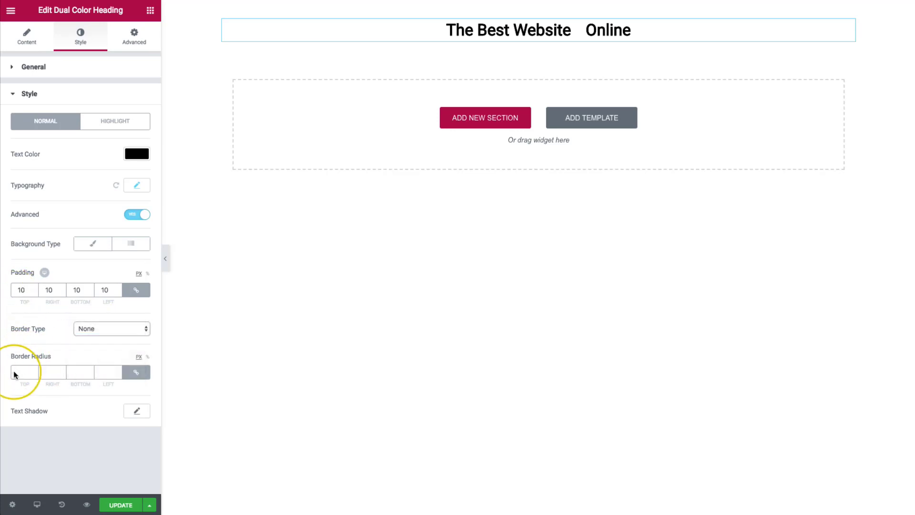
{"action": "left_click", "coordinate": [110, 328]}
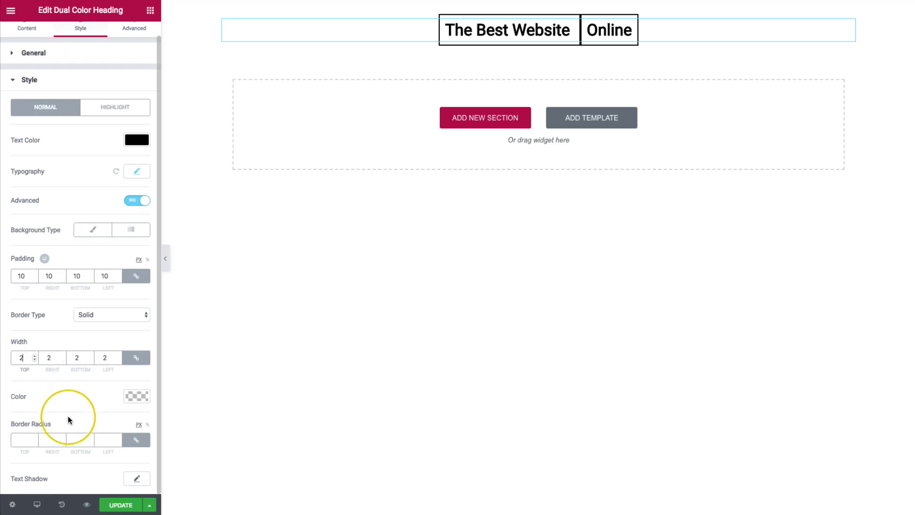
{"action": "mouse_move", "coordinate": [34, 443]}
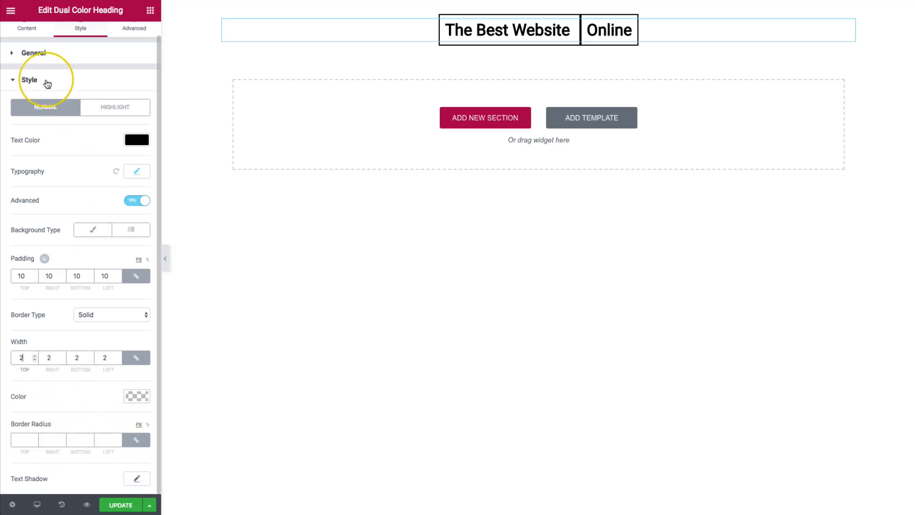
Step: Set Spacing Between Headings to about 21 under General
{"action": "left_click", "coordinate": [29, 80]}
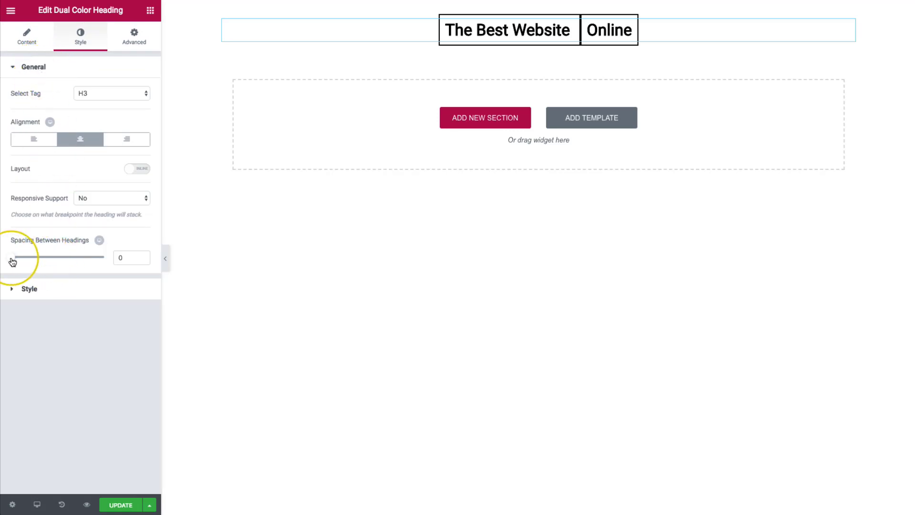
{"action": "left_click_drag", "start_coordinate": [13, 258], "coordinate": [22, 258]}
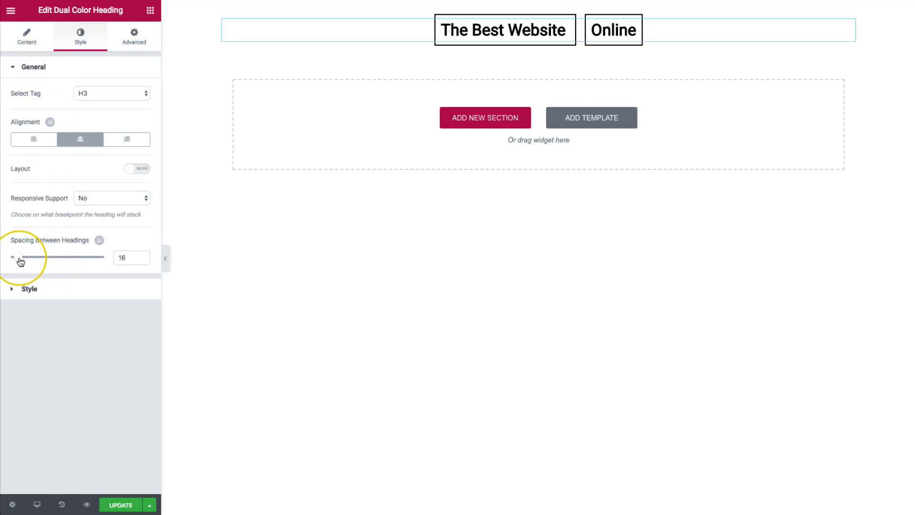
{"action": "left_click_drag", "start_coordinate": [22, 256], "coordinate": [29, 256]}
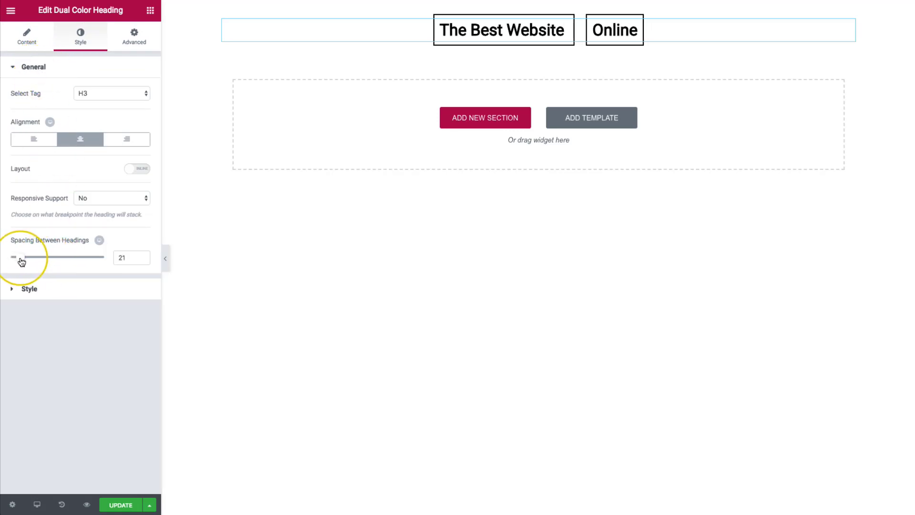
{"action": "left_click_drag", "start_coordinate": [22, 257], "coordinate": [15, 256]}
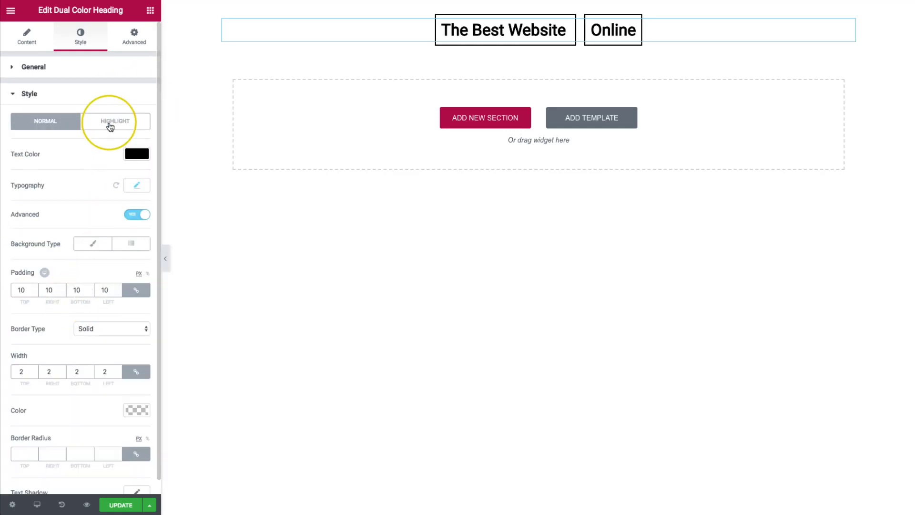
Step: Colour the highlighted word 'Online' white and adjust its own typography
{"action": "left_click", "coordinate": [116, 123]}
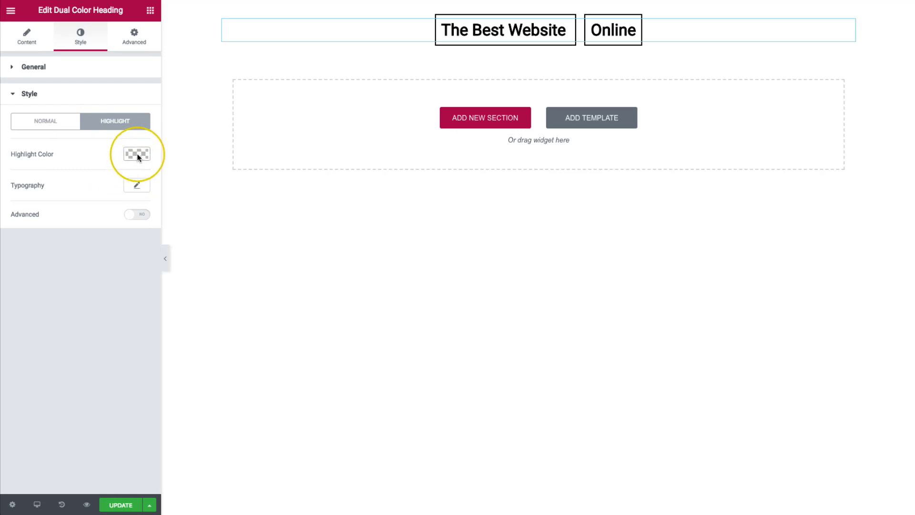
{"action": "left_click", "coordinate": [136, 153]}
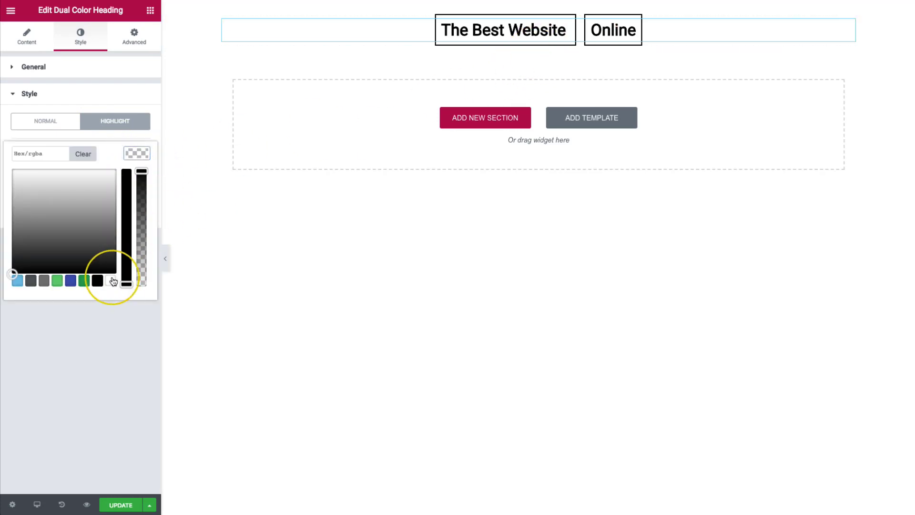
{"action": "left_click", "coordinate": [98, 280]}
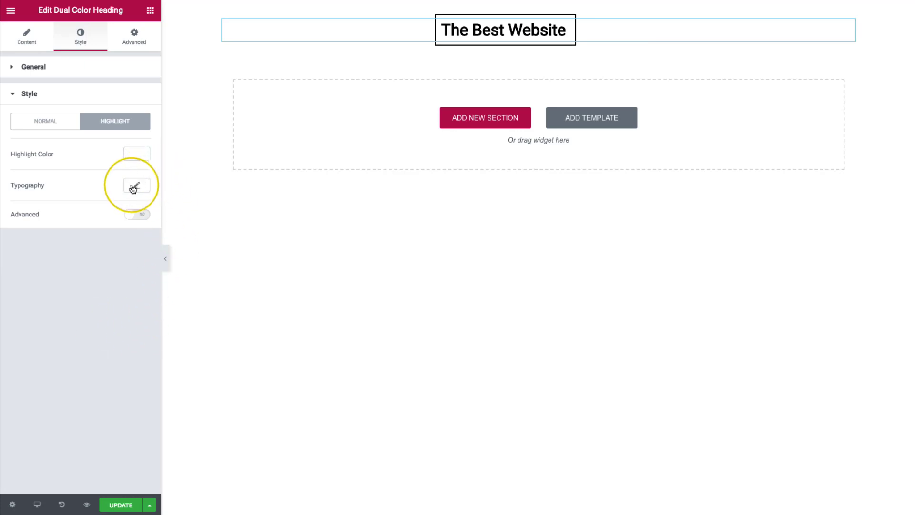
{"action": "left_click", "coordinate": [136, 185]}
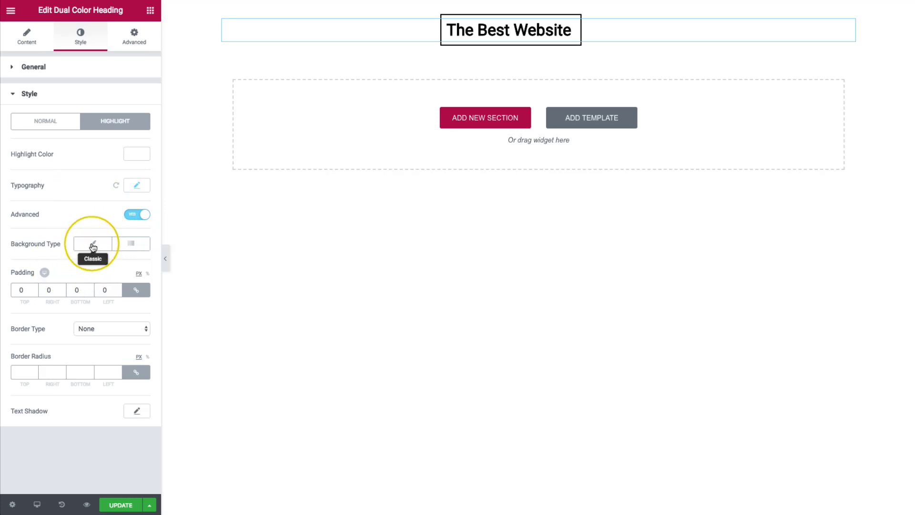
Step: Give 'Online' a Classic black background with 10px padding on all sides
{"action": "left_click", "coordinate": [91, 243]}
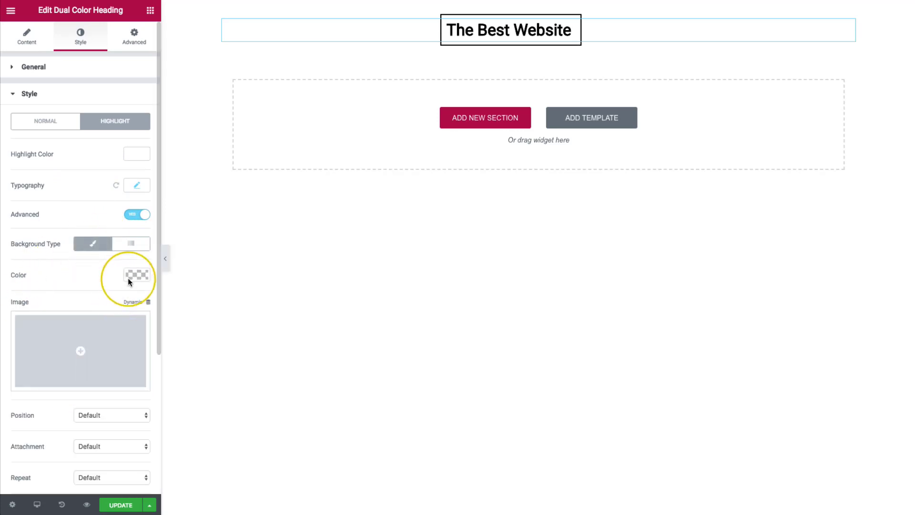
{"action": "left_click", "coordinate": [136, 275]}
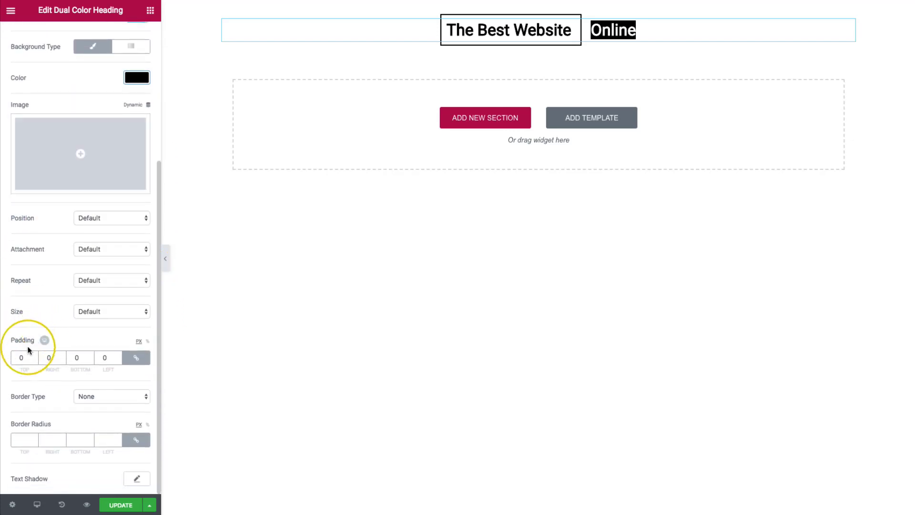
{"action": "type", "text": "10"}
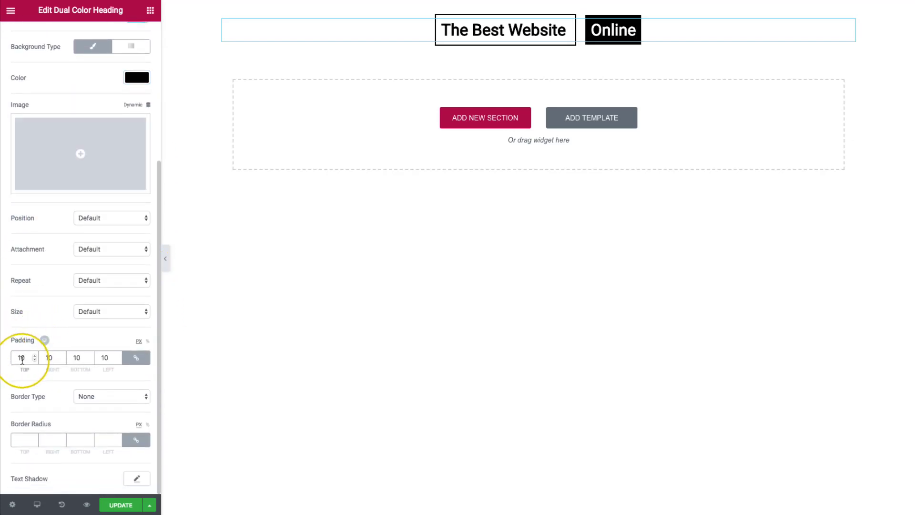
{"action": "left_click", "coordinate": [506, 30]}
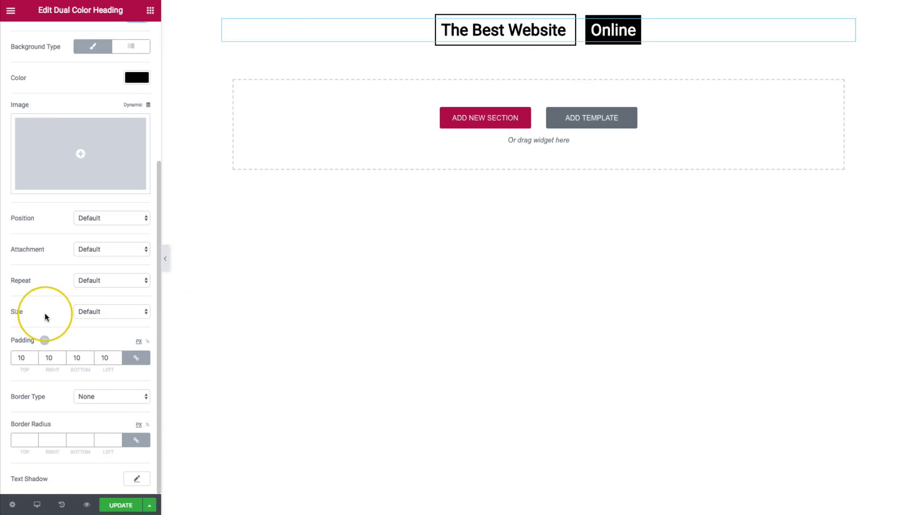
{"action": "mouse_move", "coordinate": [596, 101]}
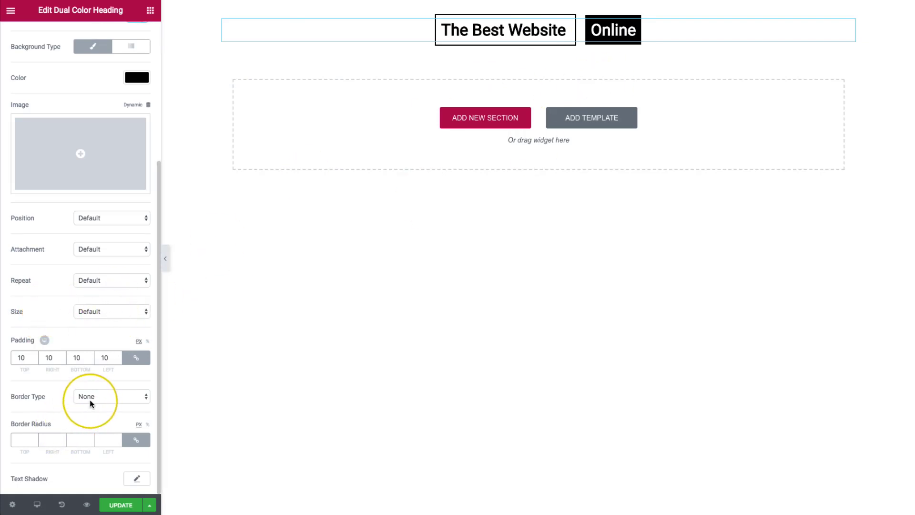
Step: Round Online's black background into a pill with border radius 100
{"action": "left_click", "coordinate": [24, 439]}
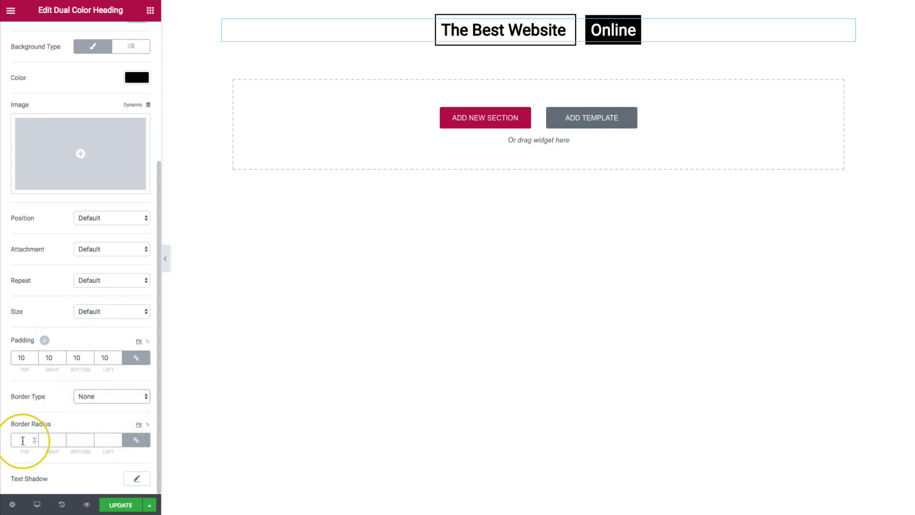
{"action": "type", "text": "100"}
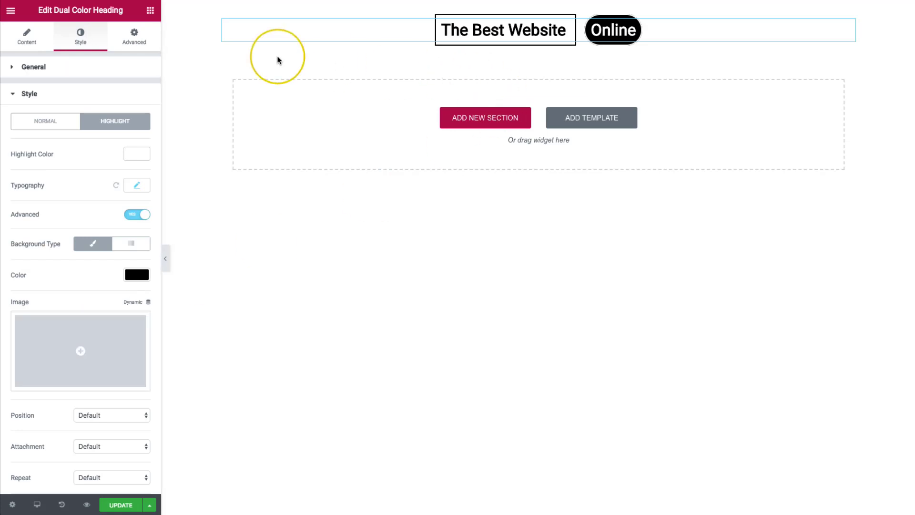
{"action": "mouse_move", "coordinate": [384, 74]}
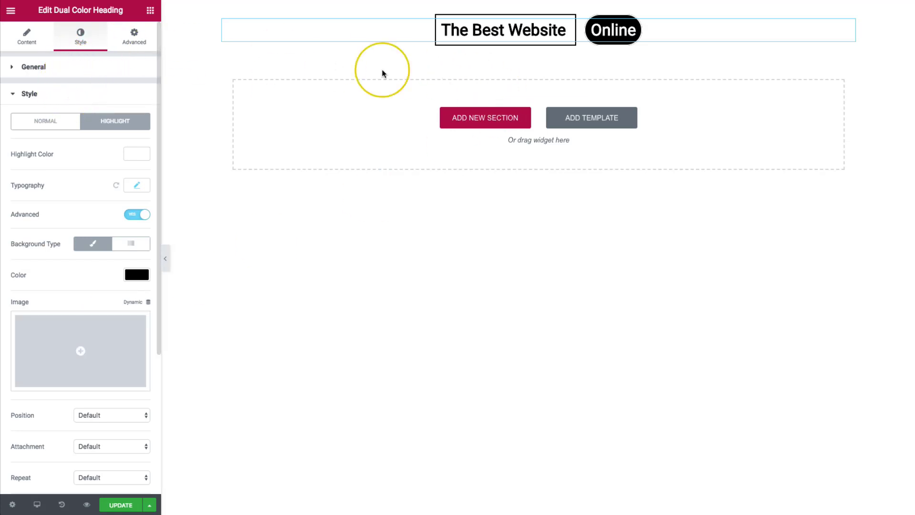
Step: Select the heading's section on the canvas to show its Edit Section settings
{"action": "left_click", "coordinate": [485, 118]}
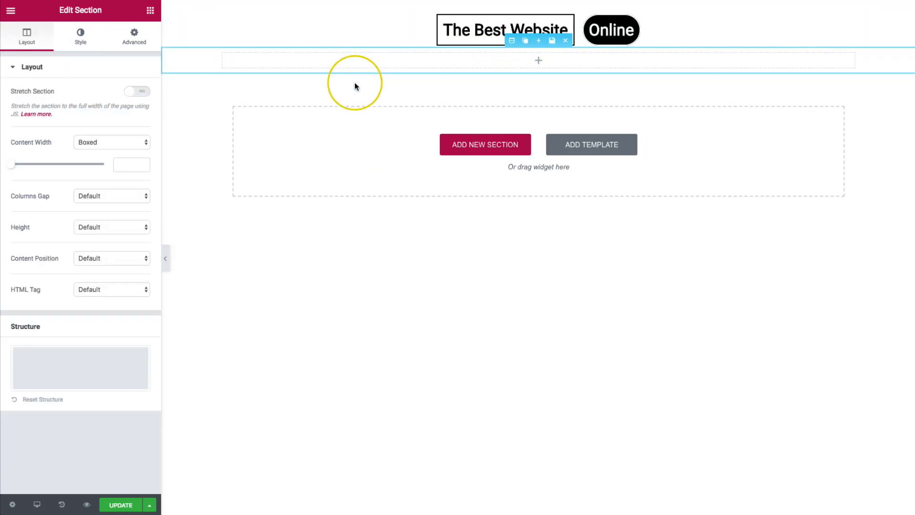
{"action": "mouse_move", "coordinate": [399, 121]}
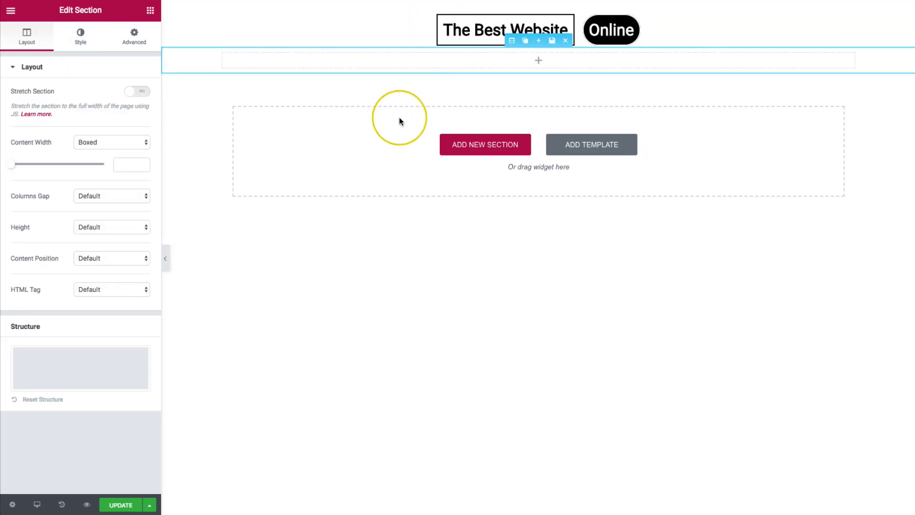